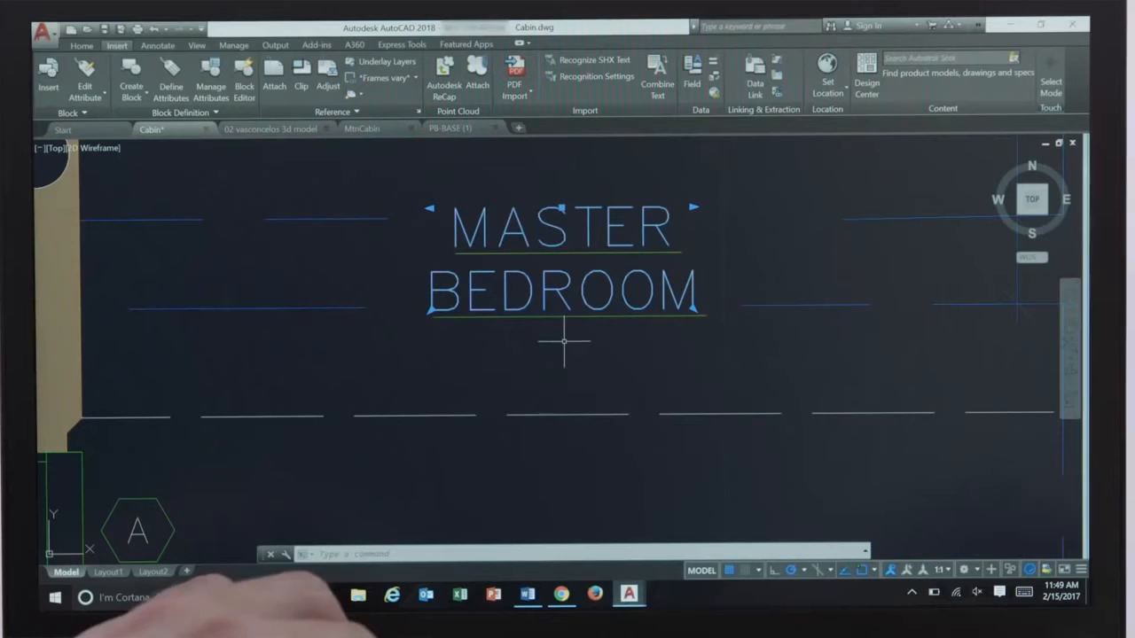
# Step: Show the PDF Text Recognition Settings dialog from the Insert tab's Import panel
pyautogui.click(588, 74)
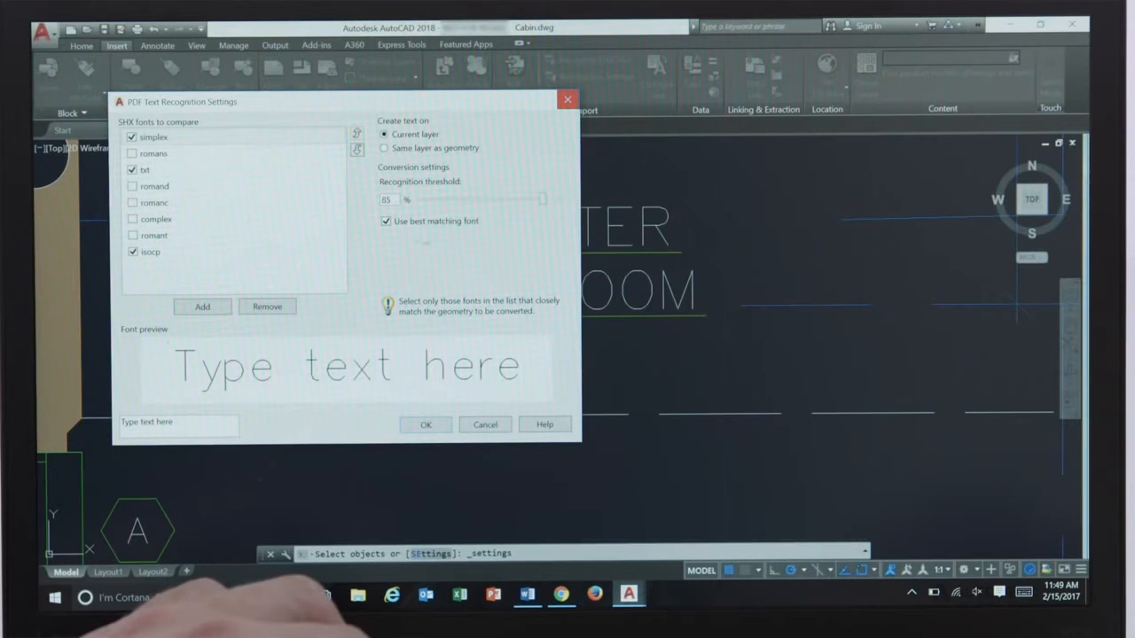
# Step: Cancel the recognition settings and list the MtnCabin external references, all Not Found
pyautogui.click(425, 425)
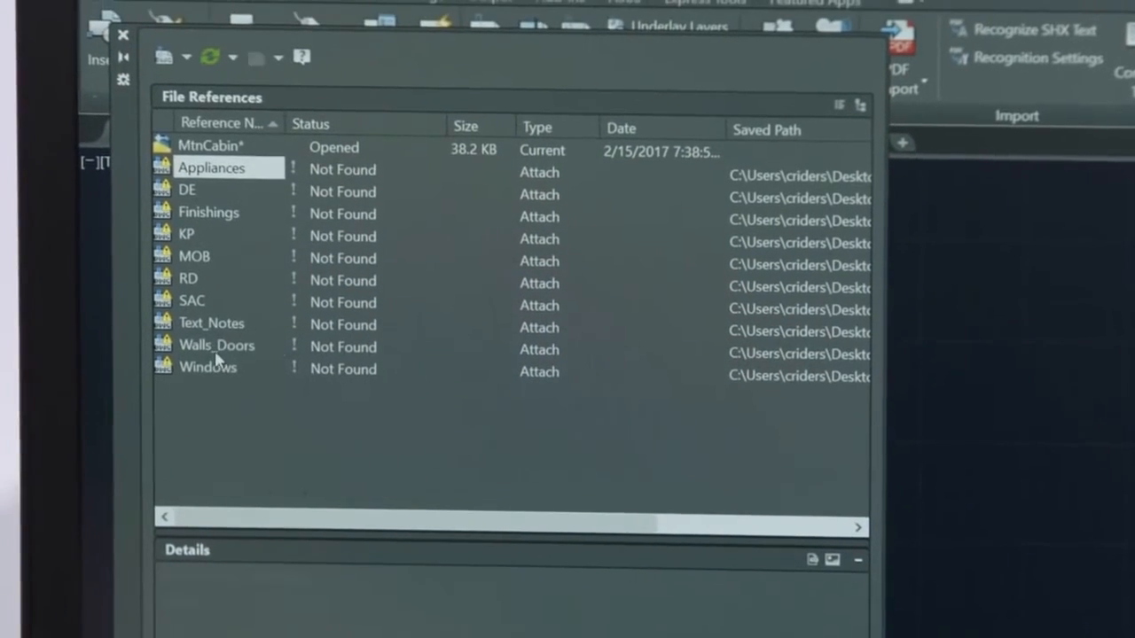
# Step: Repath the missing reference to Walls_Doors.dwg in the Xref folder so all references load
pyautogui.rightClick(216, 344)
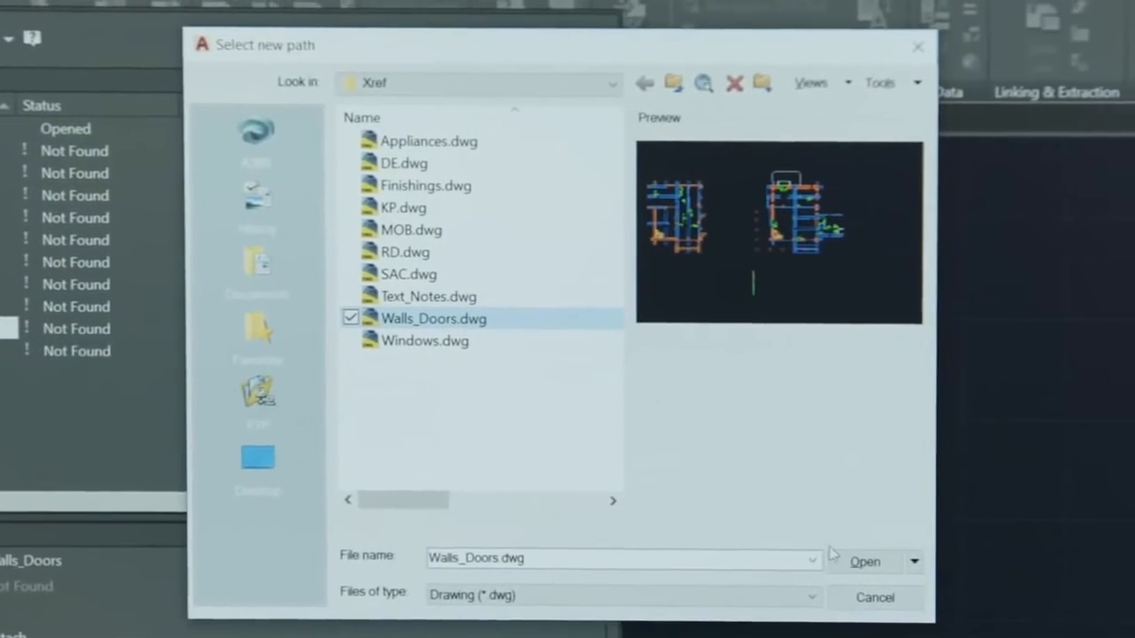
pyautogui.click(865, 560)
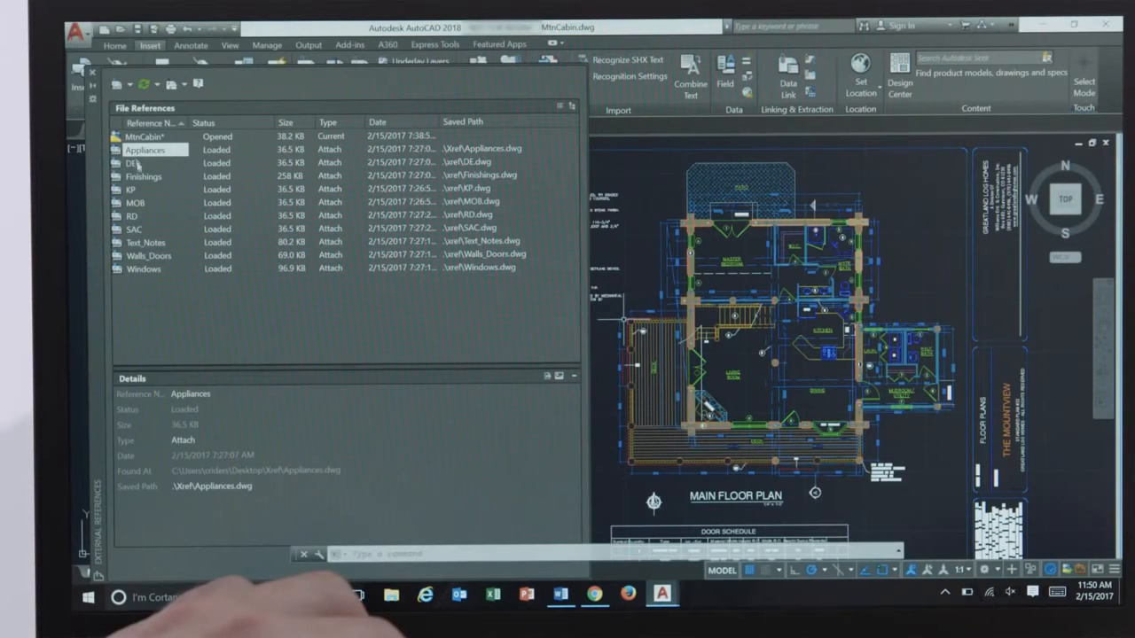
# Step: Cancel the Find and Replace path tool, leaving the saved xref paths unchanged
pyautogui.rightClick(144, 176)
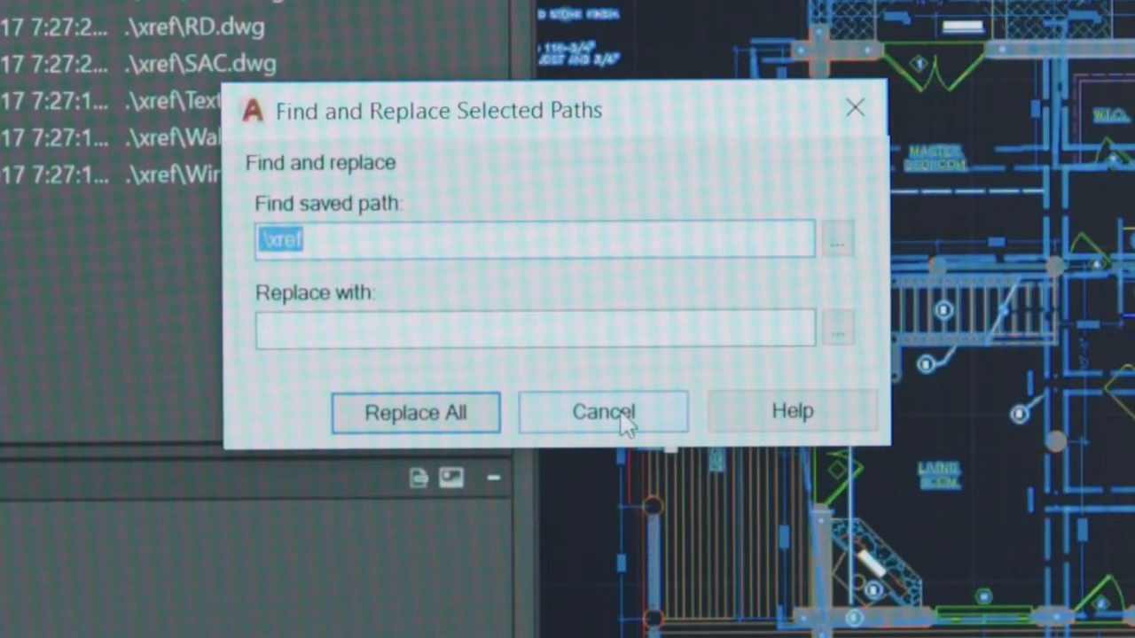
pyautogui.click(603, 411)
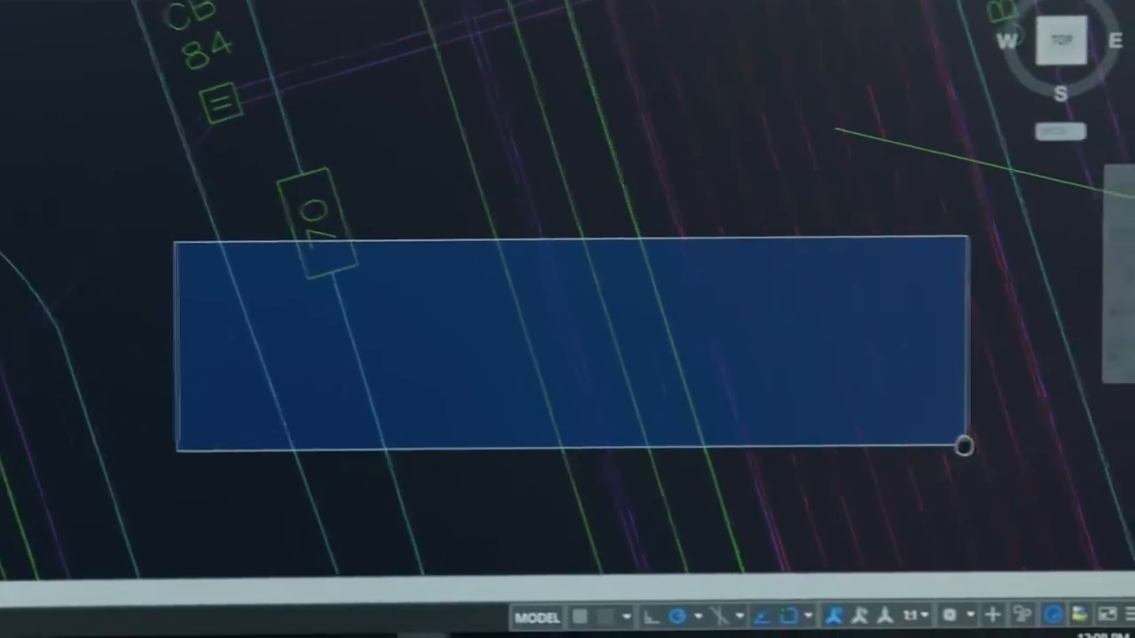